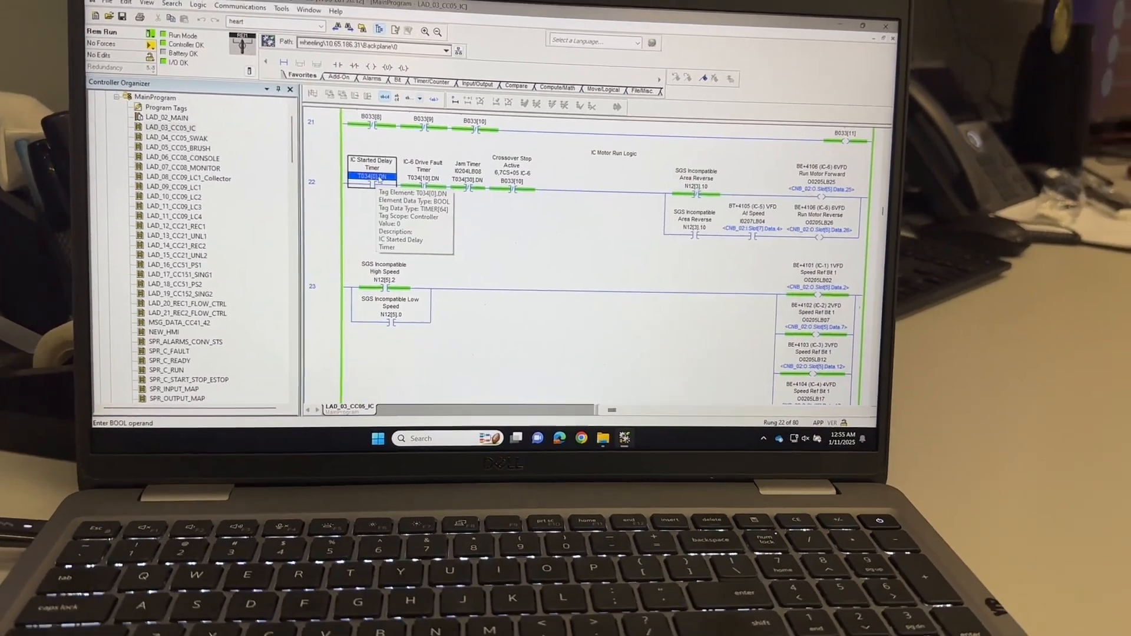
- Show the context menu for the T034[0].DN operand on rung 22
right_click(414, 220)
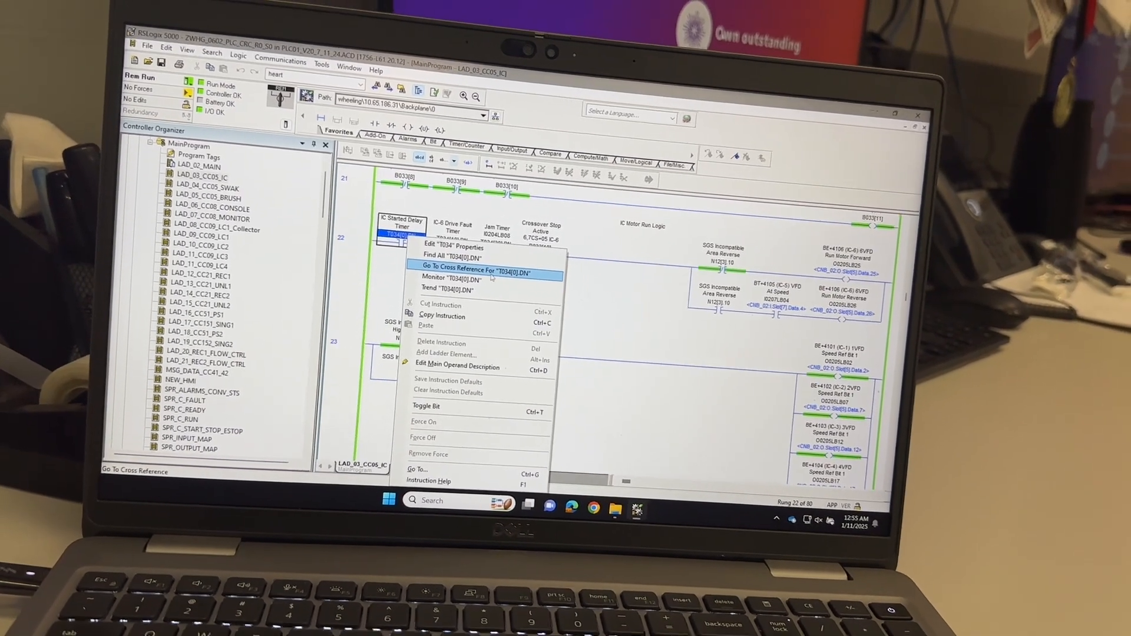
- Open Go To Cross Reference for T034[0].DN and select its TON reference entry
left_click(475, 270)
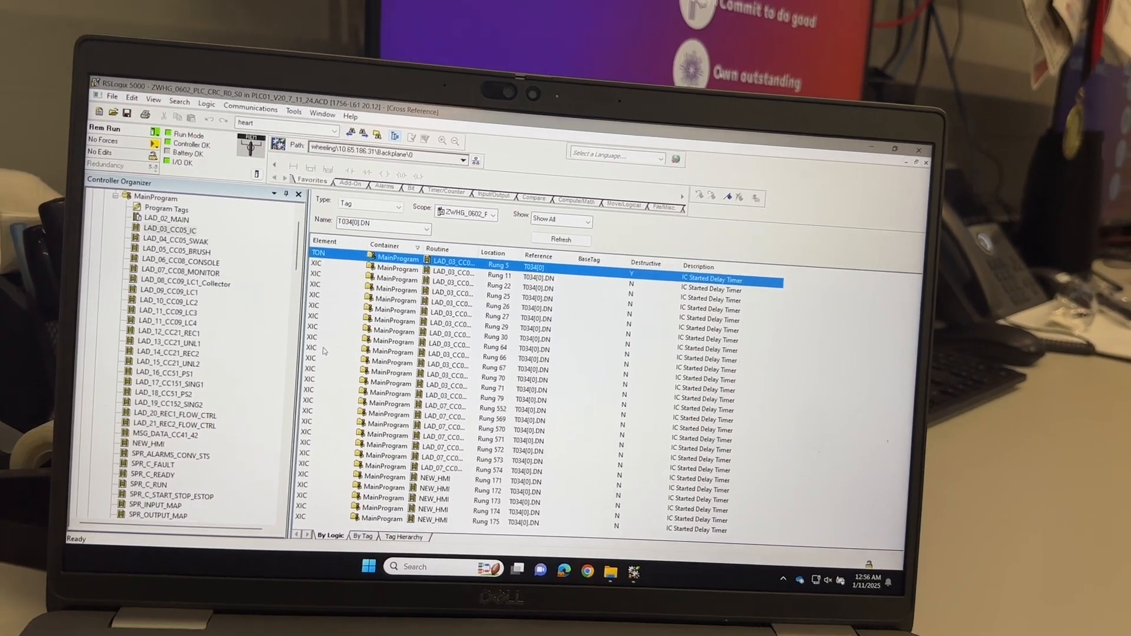
left_click(490, 371)
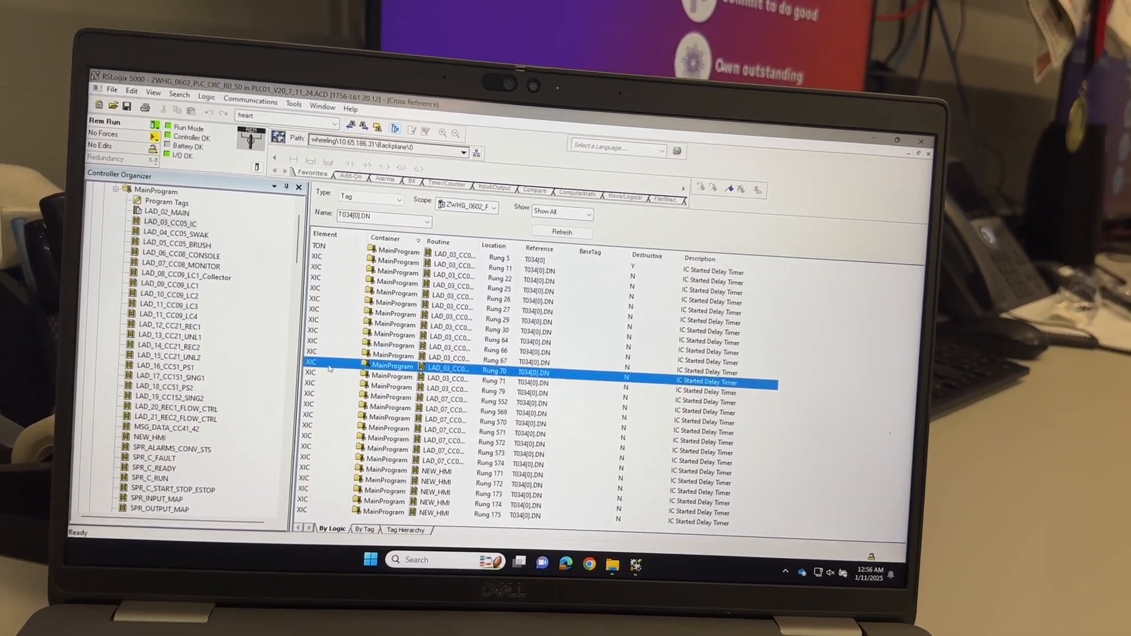
- Jump from the TON cross-reference entry to rung 5 of LAD_03_CC05_IC with timer T034[0]
double_click(506, 371)
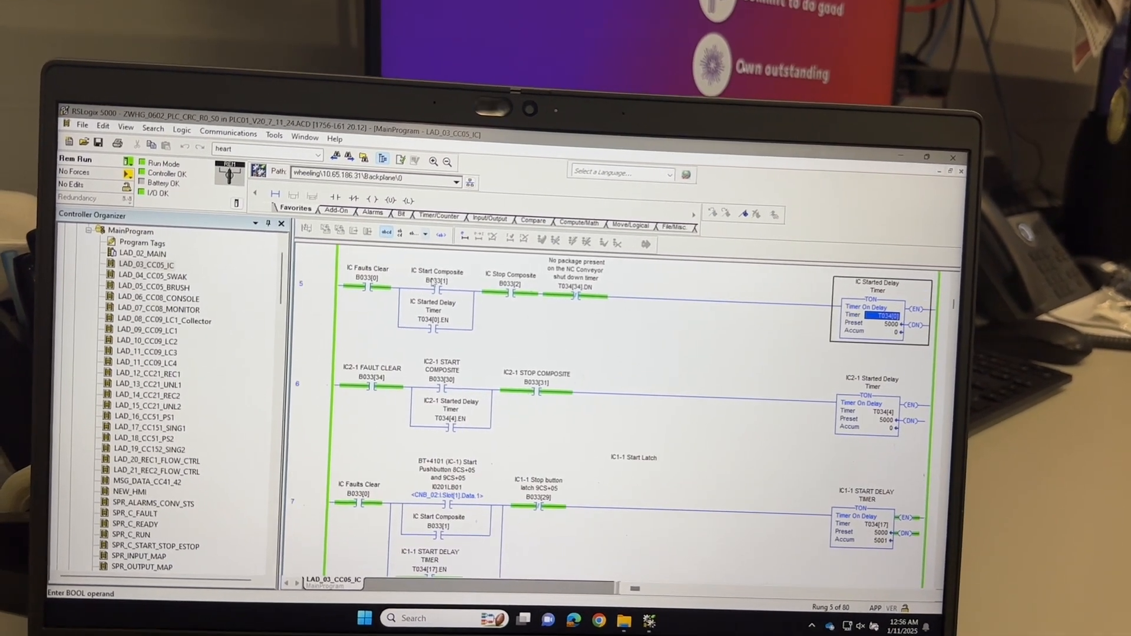
- Select the IC Start Composite bit B033[1] on rung 5 and open its cross reference list
left_click(429, 290)
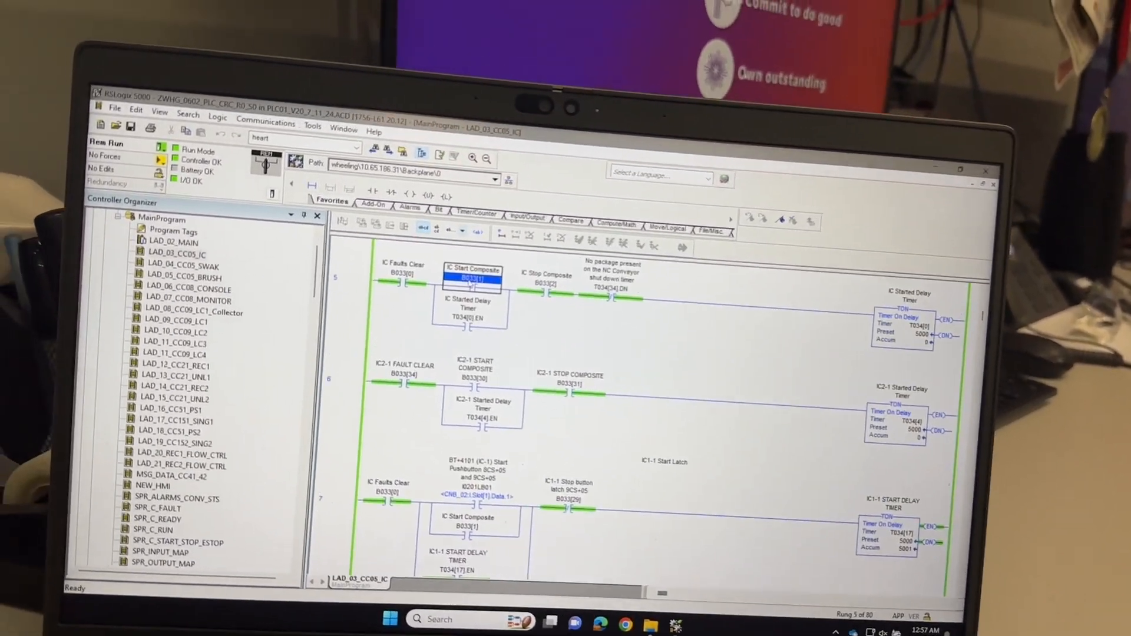
right_click(472, 278)
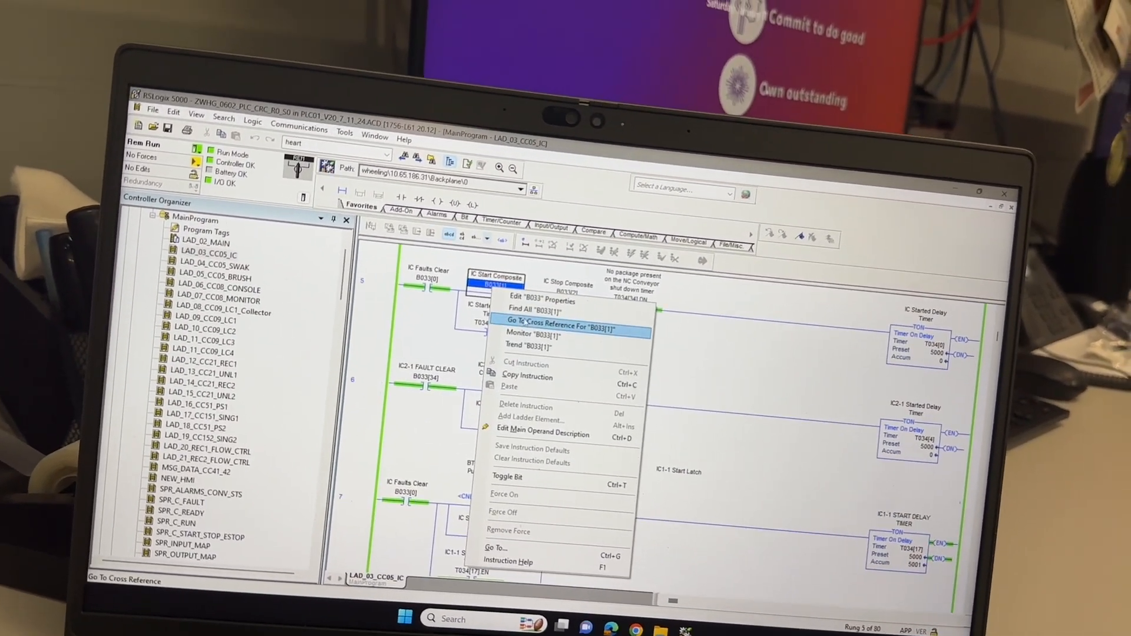
left_click(564, 320)
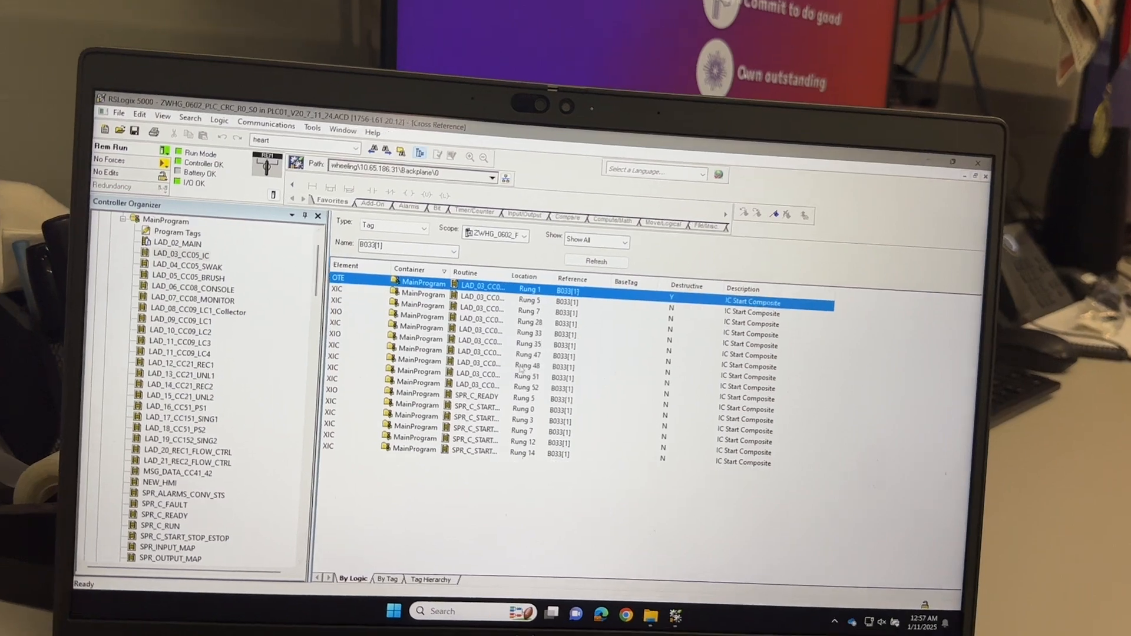